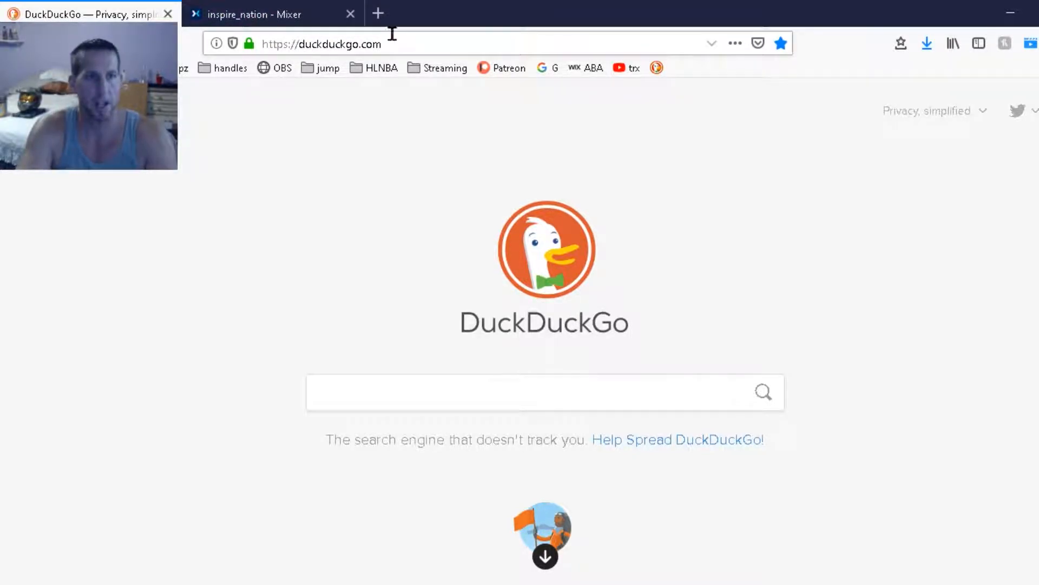
# - Go to scottybot.net and scroll to the Getting Started steps
pyautogui.click(322, 43)
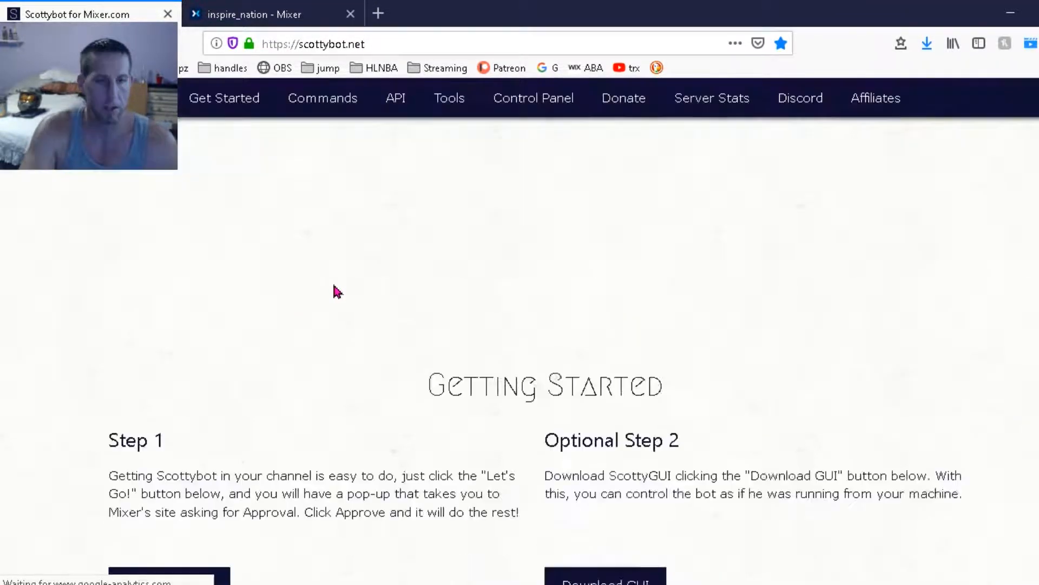
pyautogui.scroll(-3)
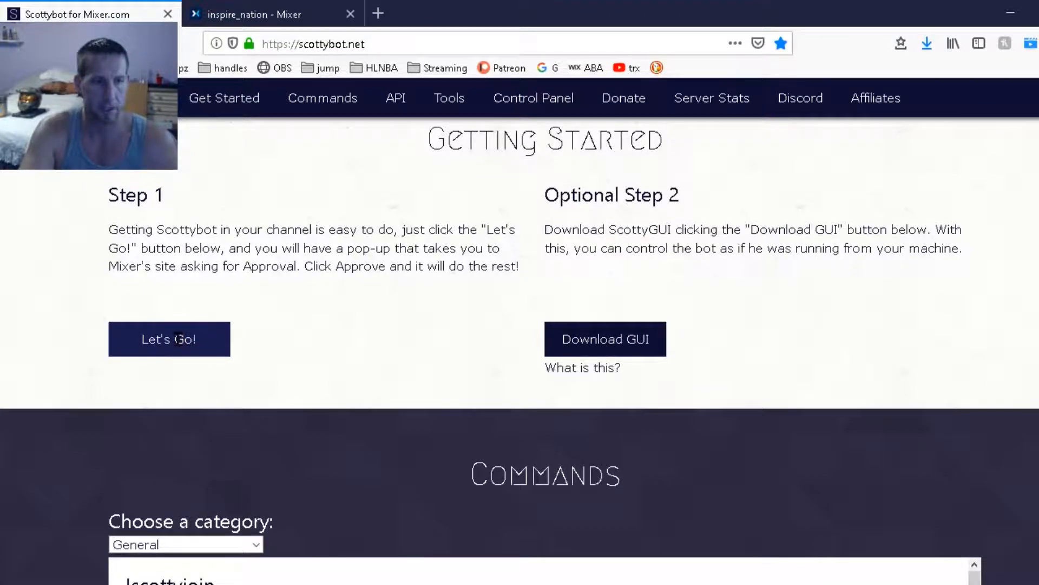
# - Authorize Scottybot via Let's Go! and close the authorization success window
pyautogui.click(168, 339)
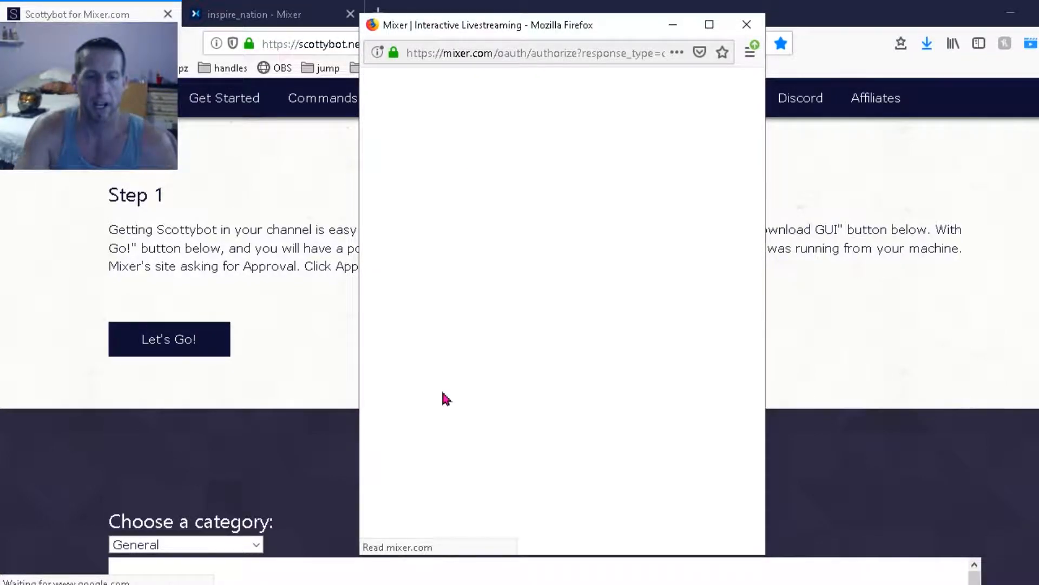
pyautogui.moveTo(672, 113)
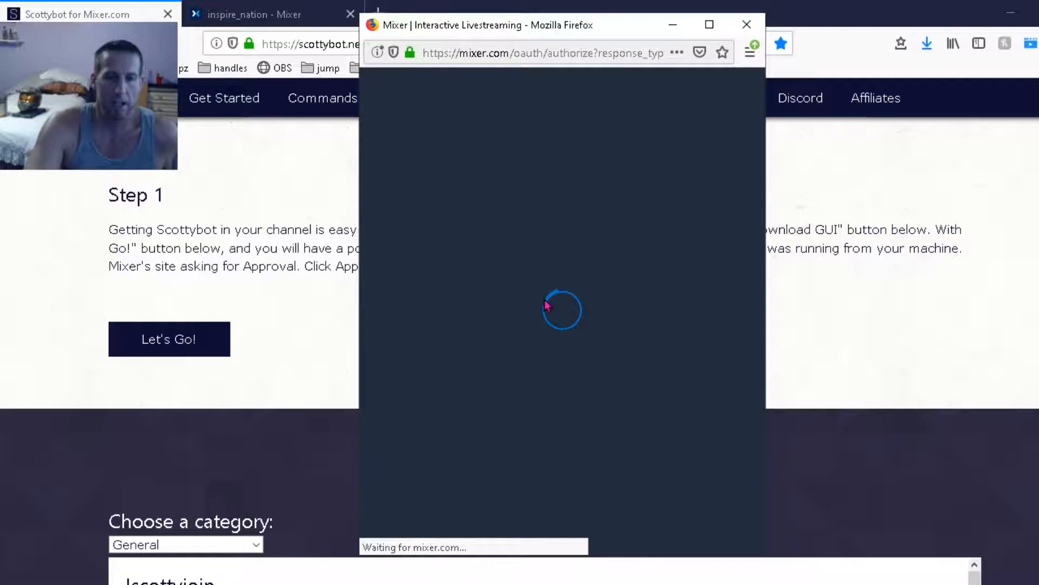
pyautogui.moveTo(610, 297)
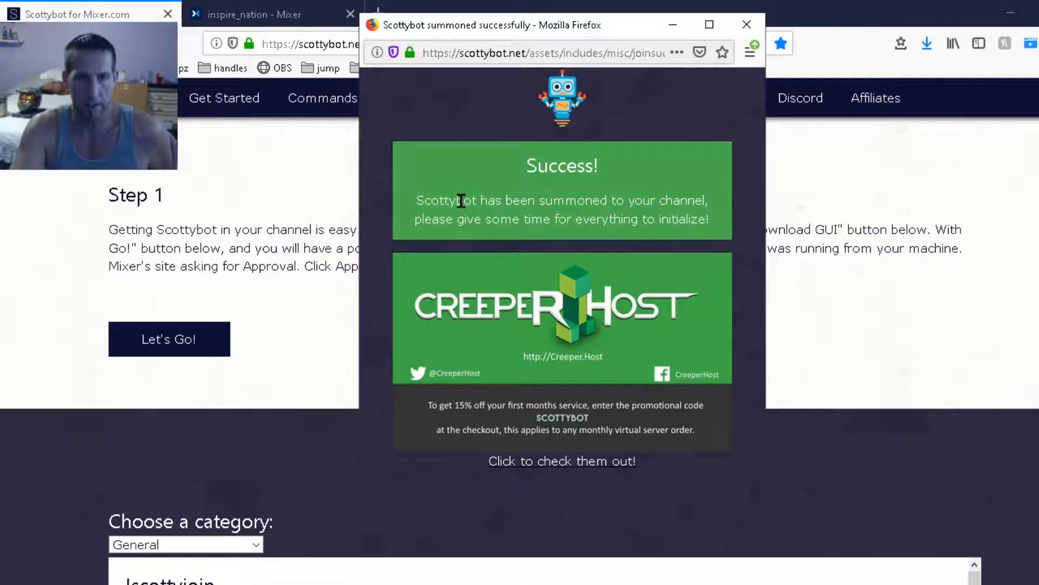
pyautogui.moveTo(681, 185)
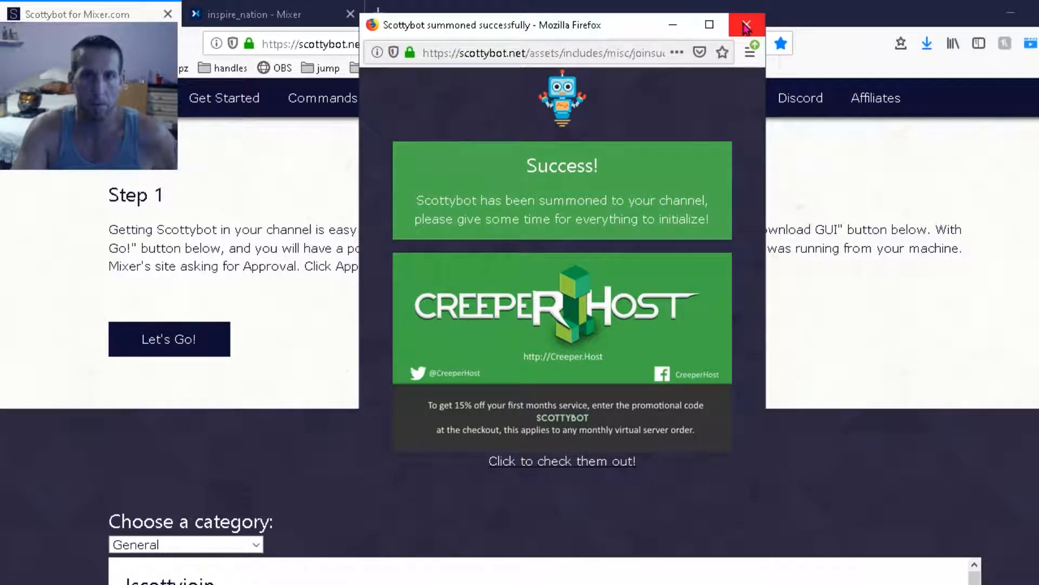
pyautogui.click(745, 25)
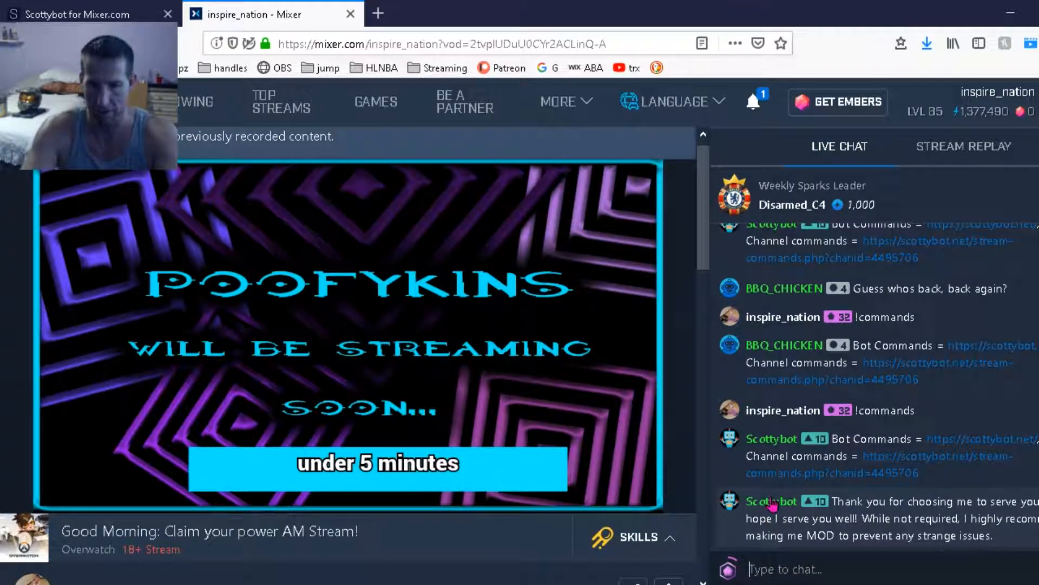
# - Send !commands in the Mixer chat to get the bot's command link
pyautogui.click(771, 500)
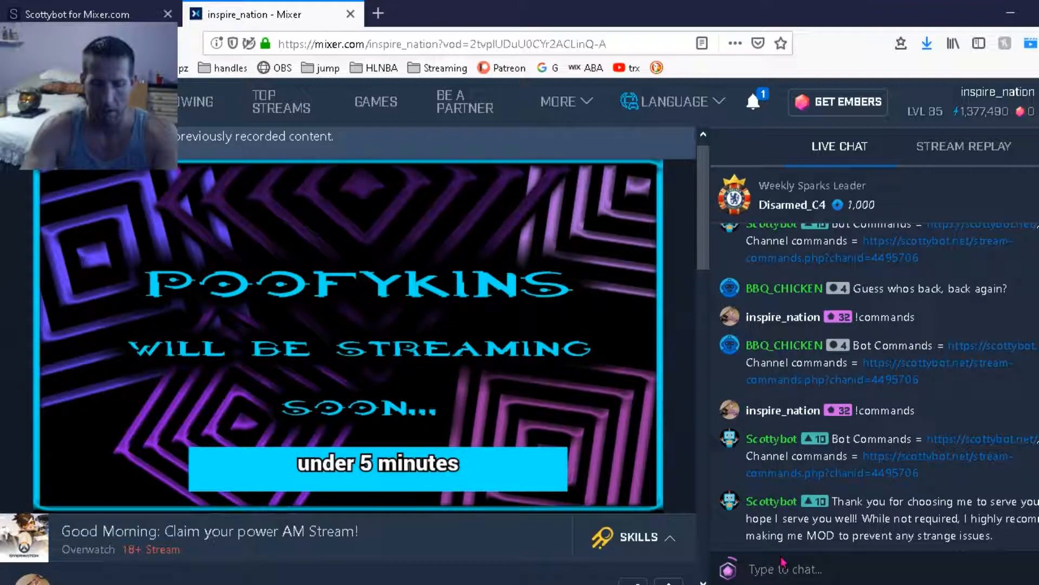
pyautogui.write('!')
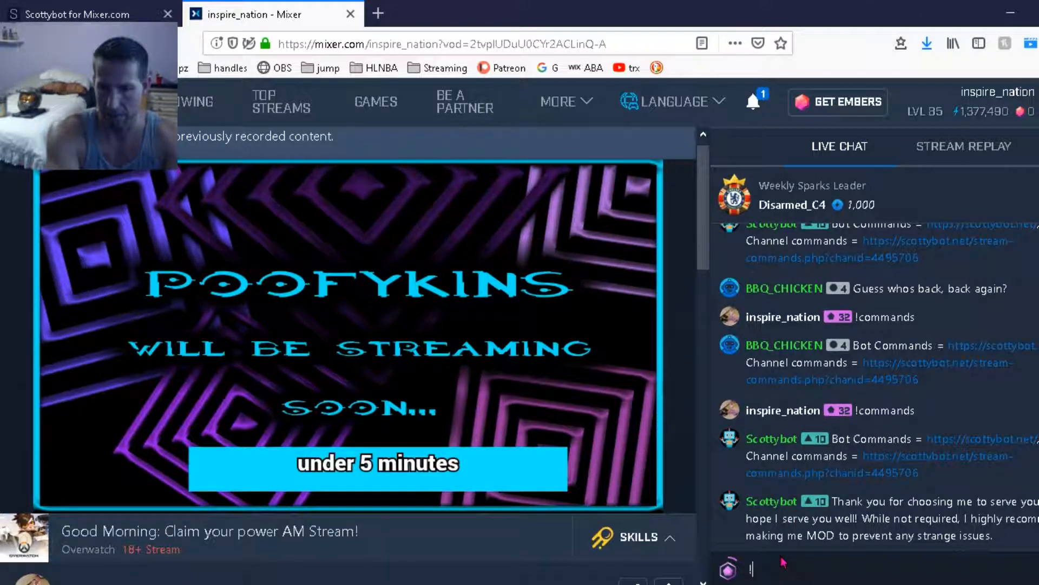
pyautogui.write('!comman')
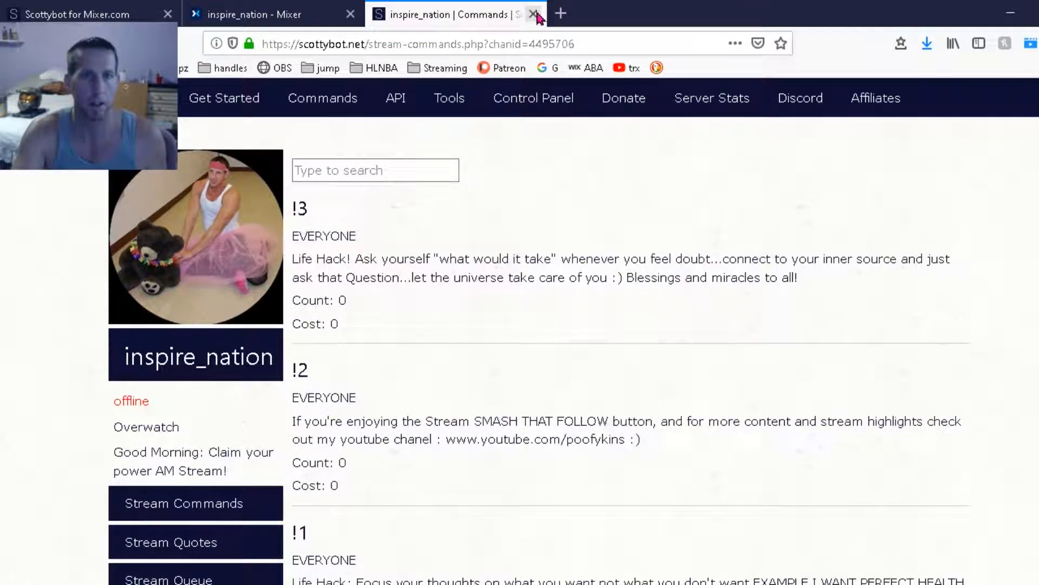
# - Close the channel commands page to return to Getting Started
pyautogui.click(533, 14)
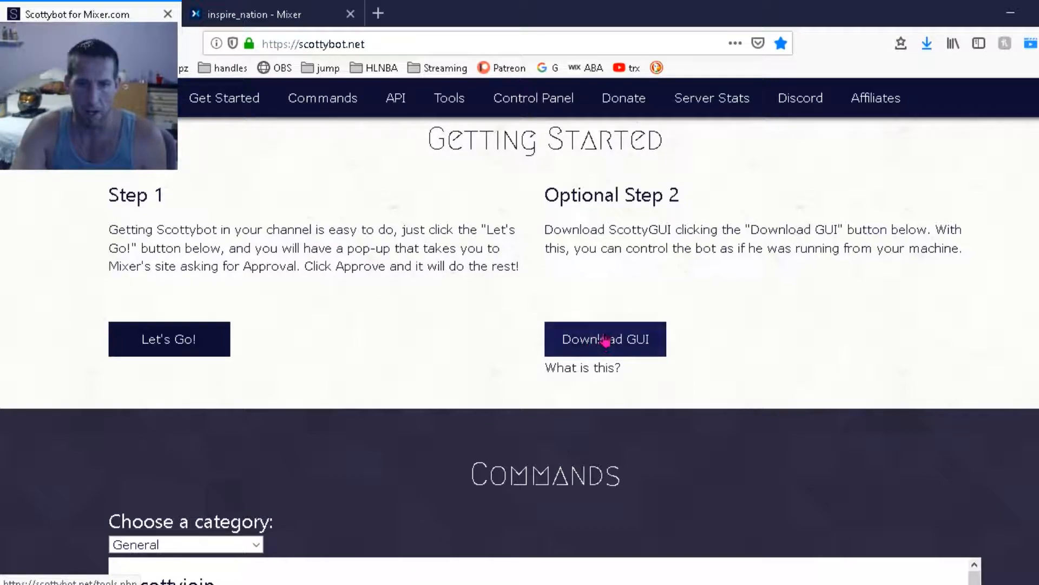
# - Go to the ScottyGUI download page on the Scottybot site
pyautogui.click(604, 339)
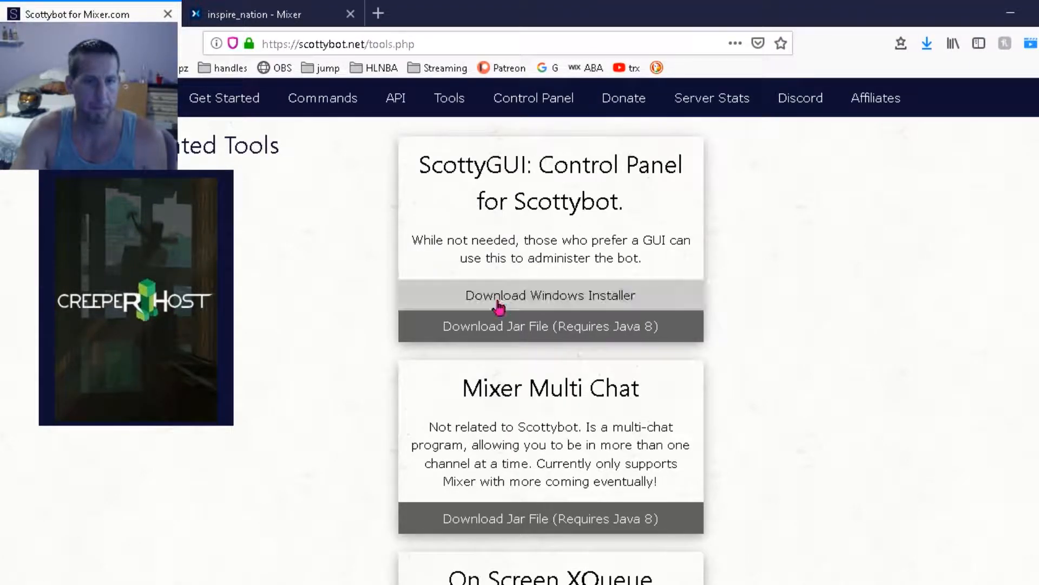
pyautogui.moveTo(551, 313)
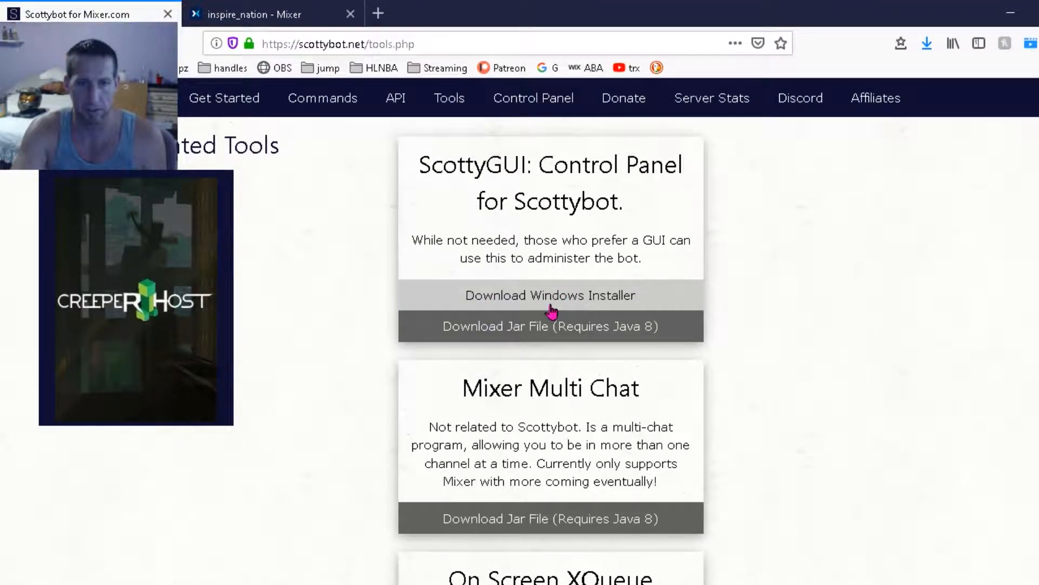
pyautogui.moveTo(940, 25)
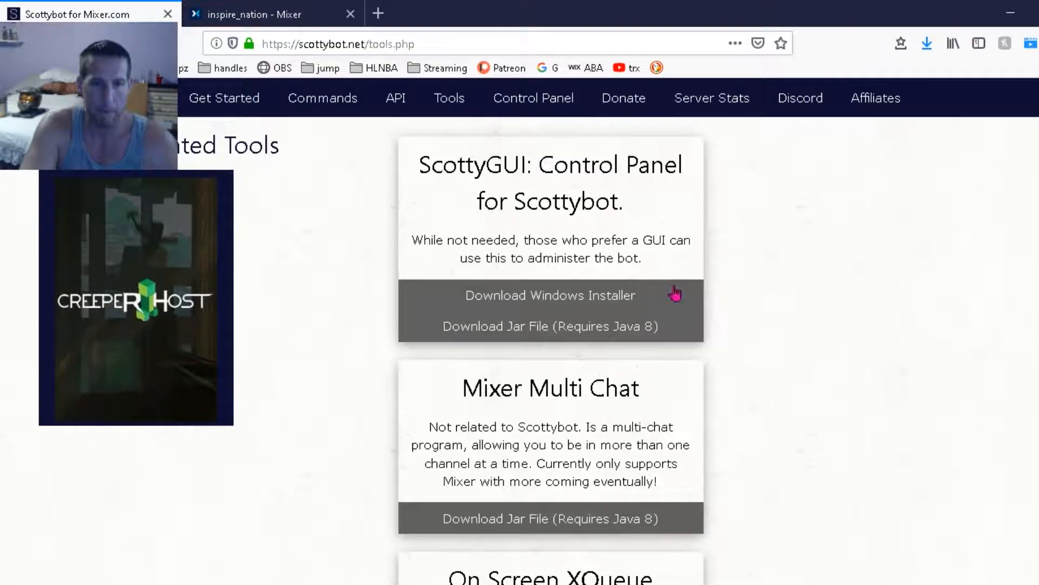
pyautogui.moveTo(915, 242)
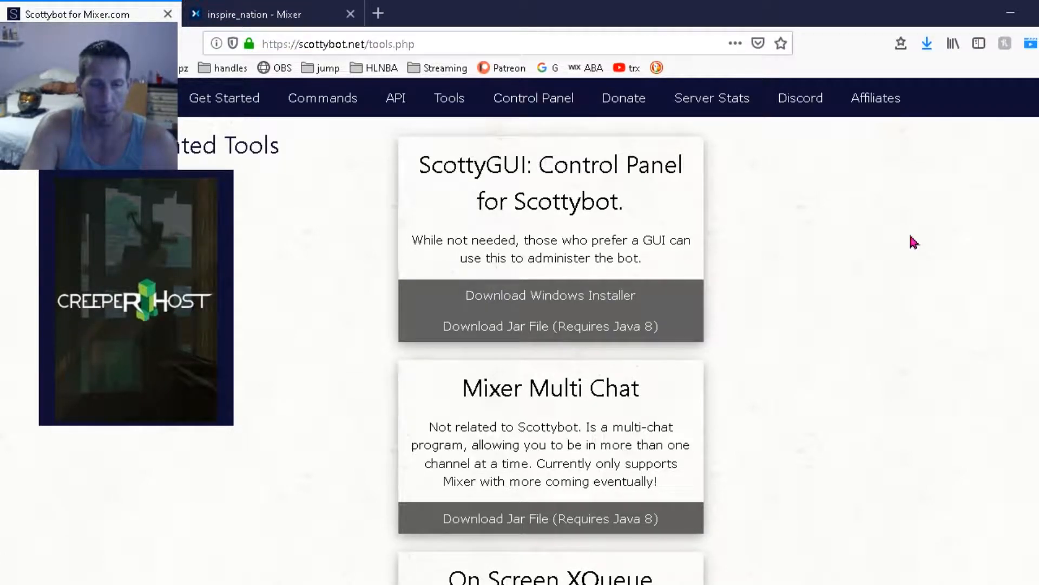
pyautogui.moveTo(761, 271)
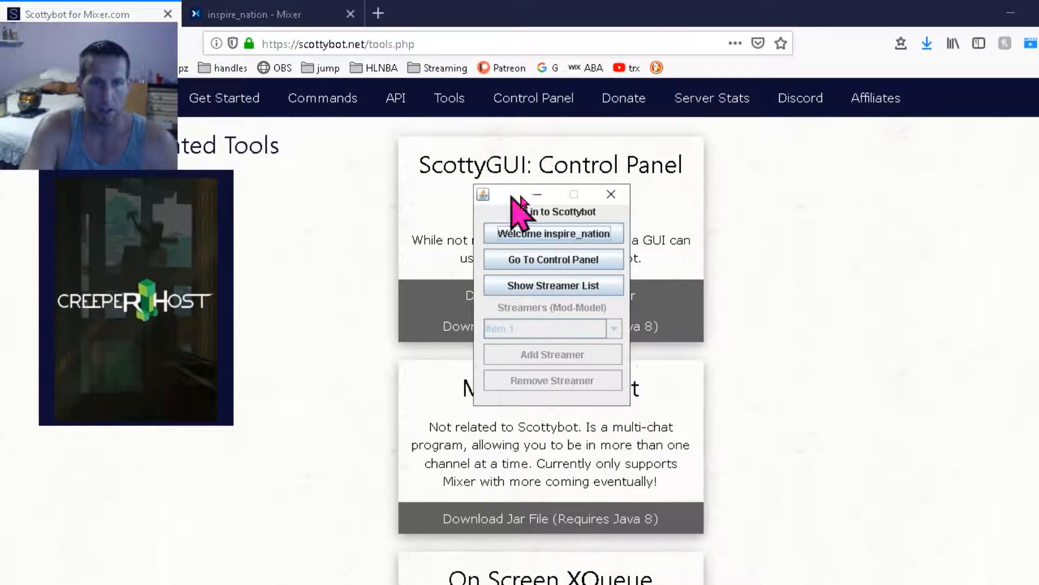
# - Move the login window aside, enter the control panel and show Configuration
pyautogui.moveTo(537, 194); pyautogui.dragTo(774, 187)
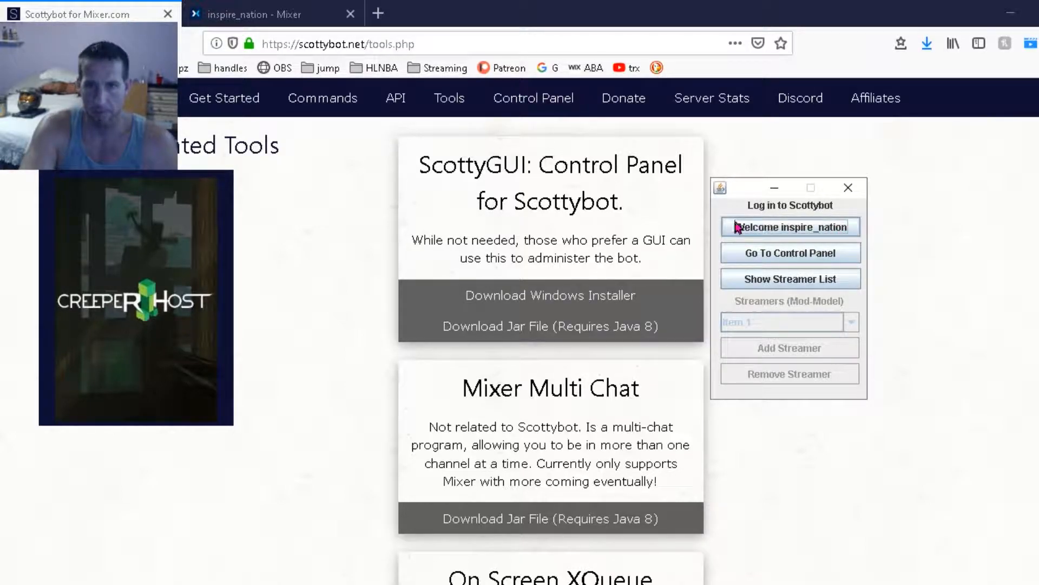
pyautogui.click(789, 252)
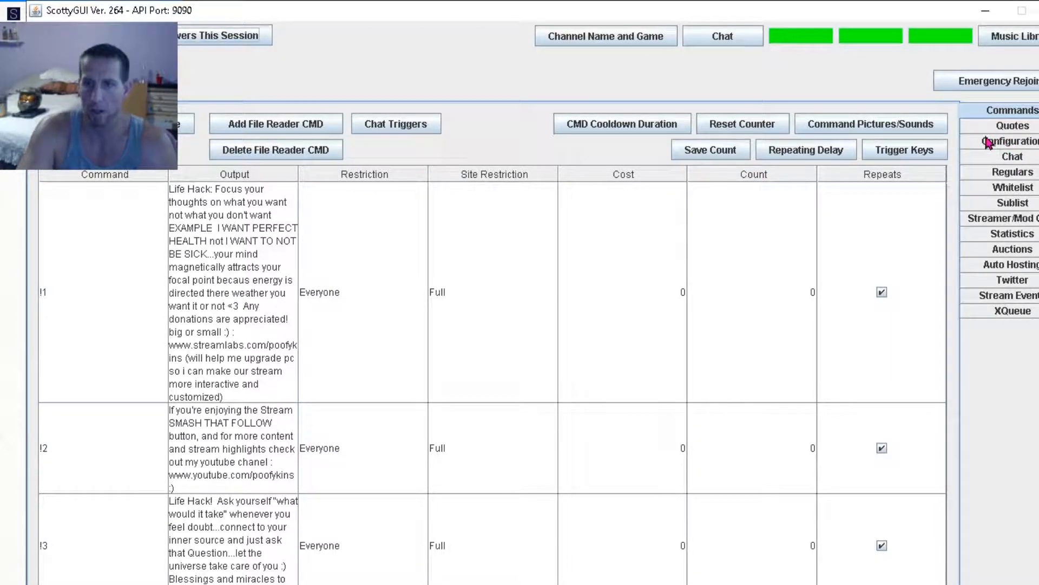
pyautogui.click(1010, 141)
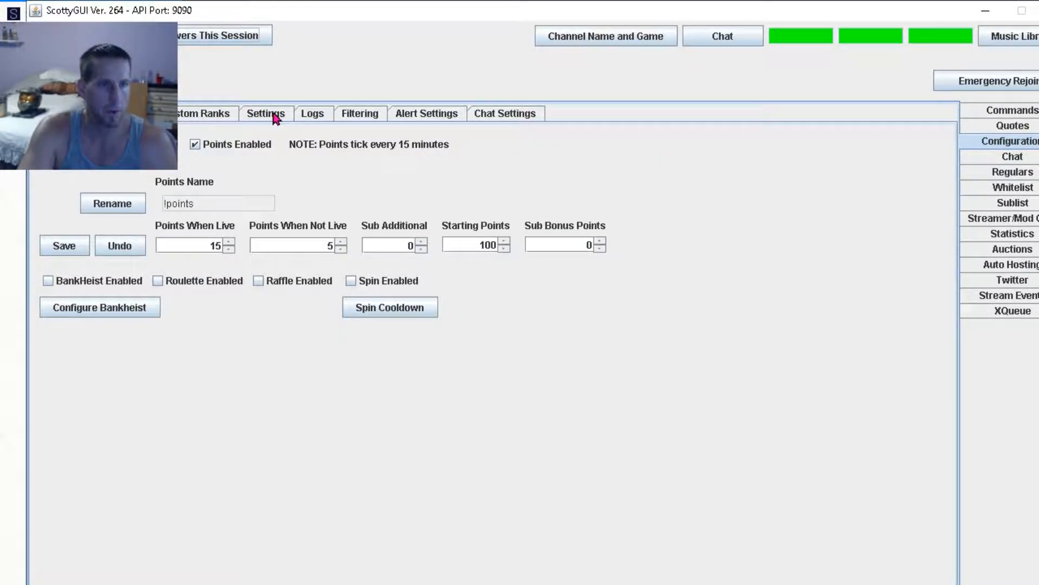
# - In general Settings, start Set Custom Bot Username/Password to show the Mixer auth notice
pyautogui.click(266, 113)
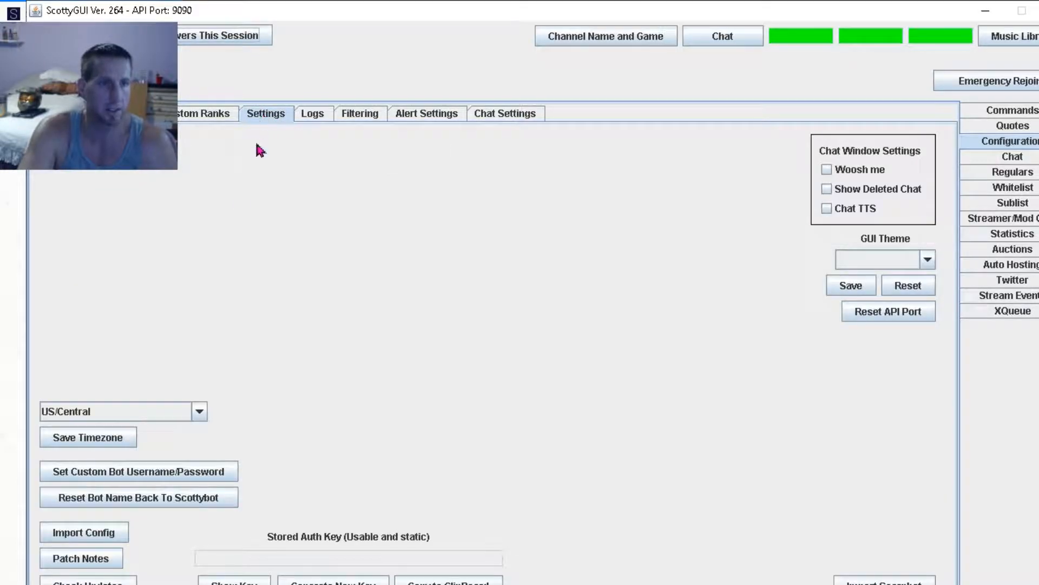
pyautogui.moveTo(314, 352)
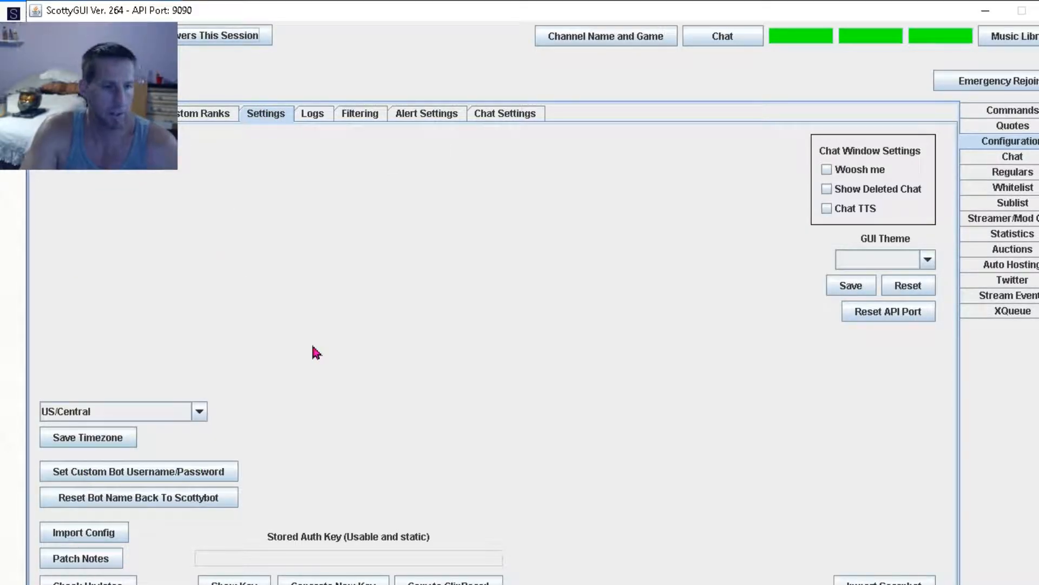
pyautogui.moveTo(54, 476)
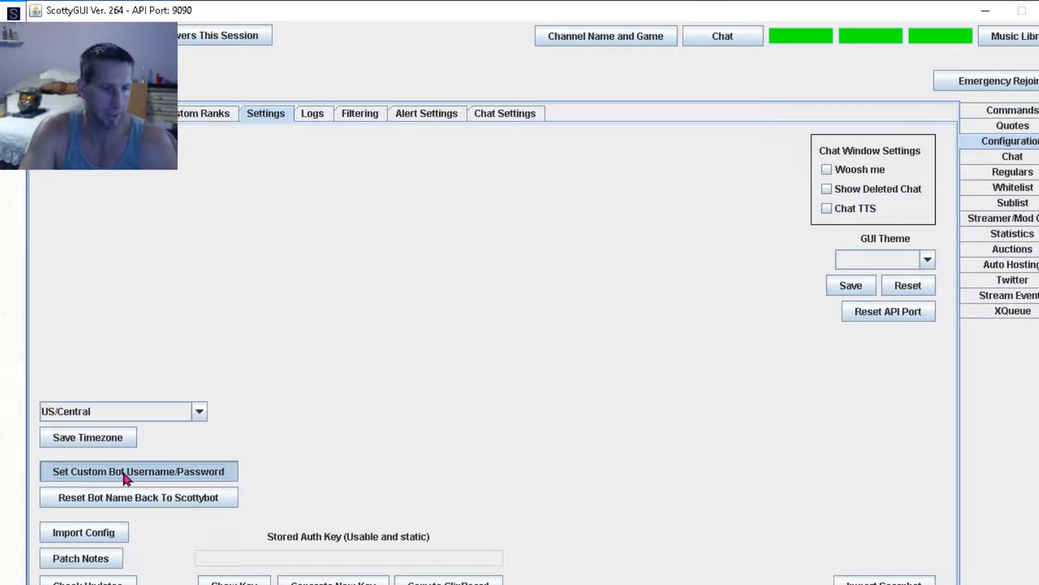
pyautogui.click(138, 471)
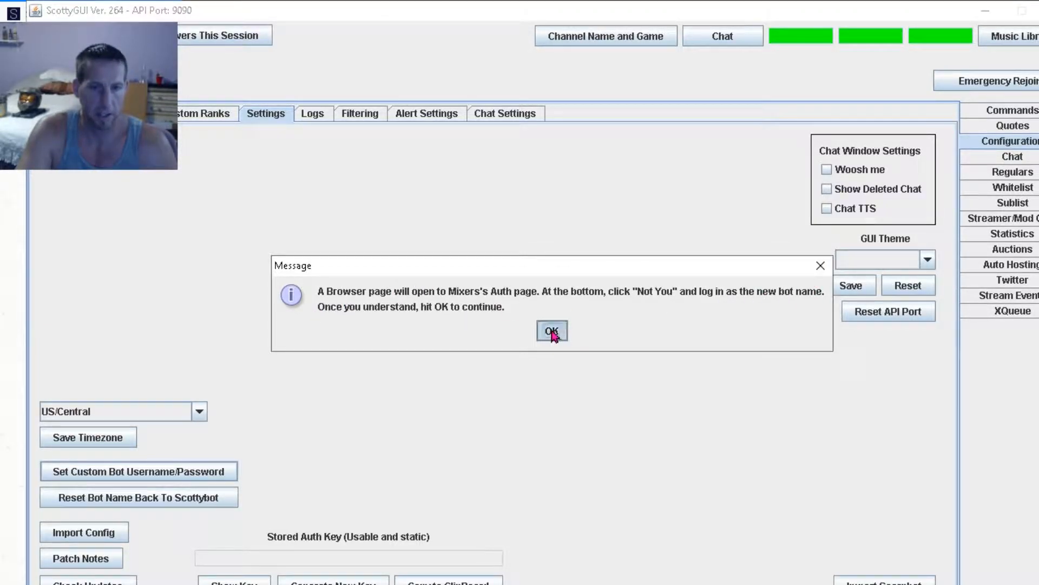
# - Acknowledge the notice and use 'Not You?' on Mixer's authorization page to reach sign-in
pyautogui.click(551, 330)
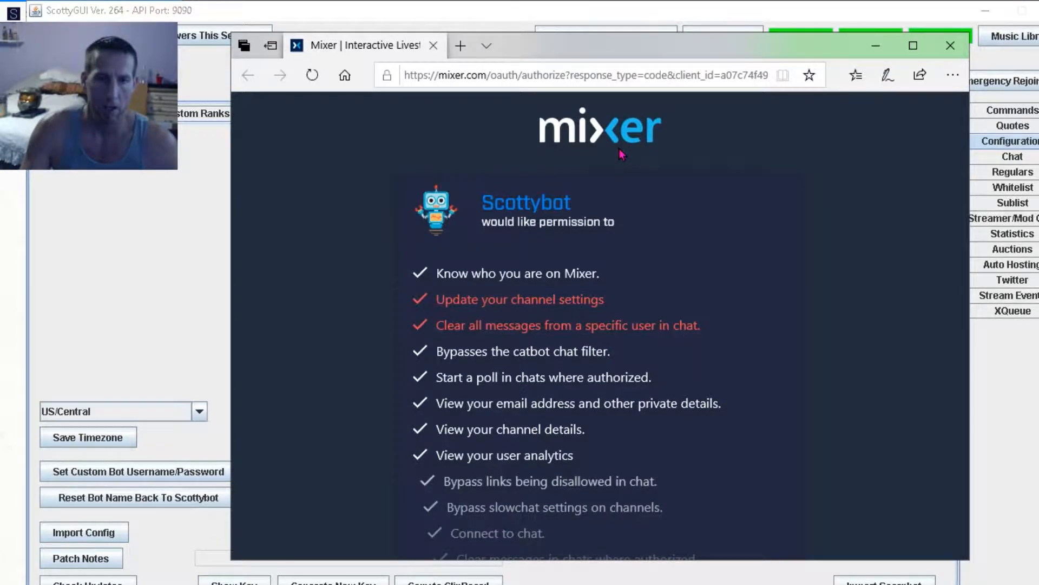
pyautogui.scroll(-3)
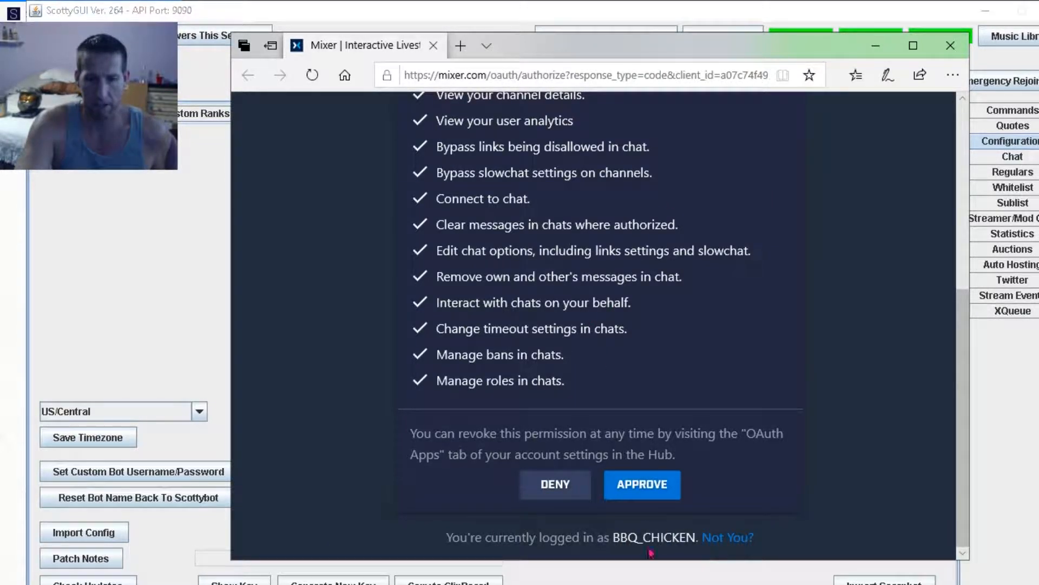
pyautogui.moveTo(728, 537)
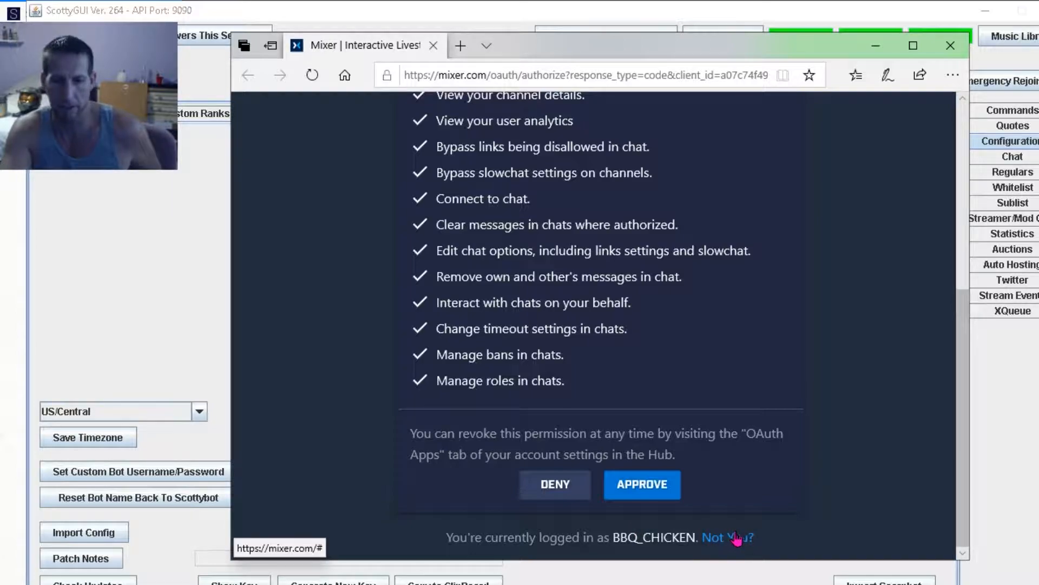
pyautogui.click(726, 537)
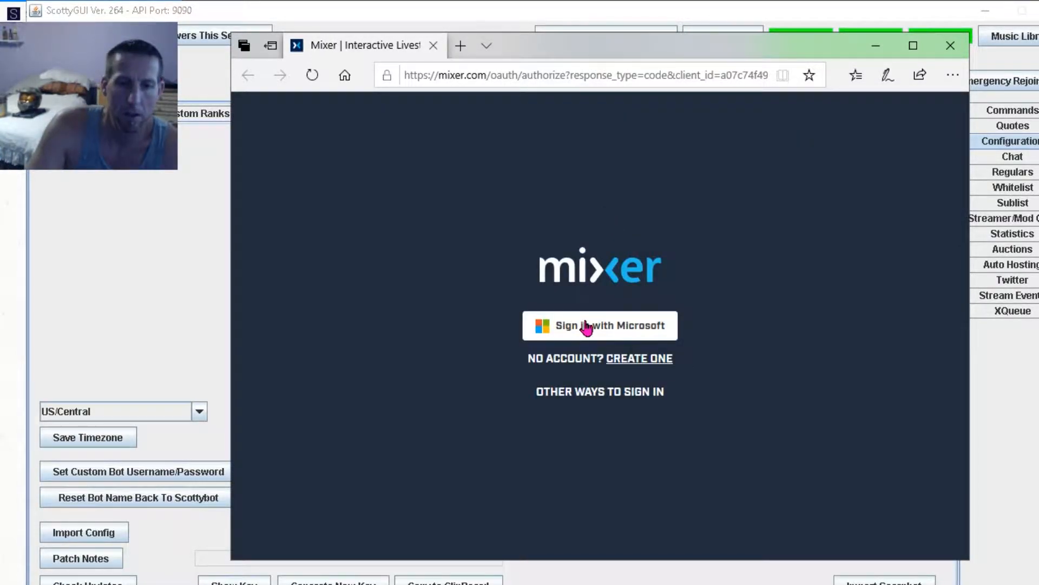
# - Sign in with Microsoft, entering and correcting the address isaac.inspire.gmail.com
pyautogui.click(599, 326)
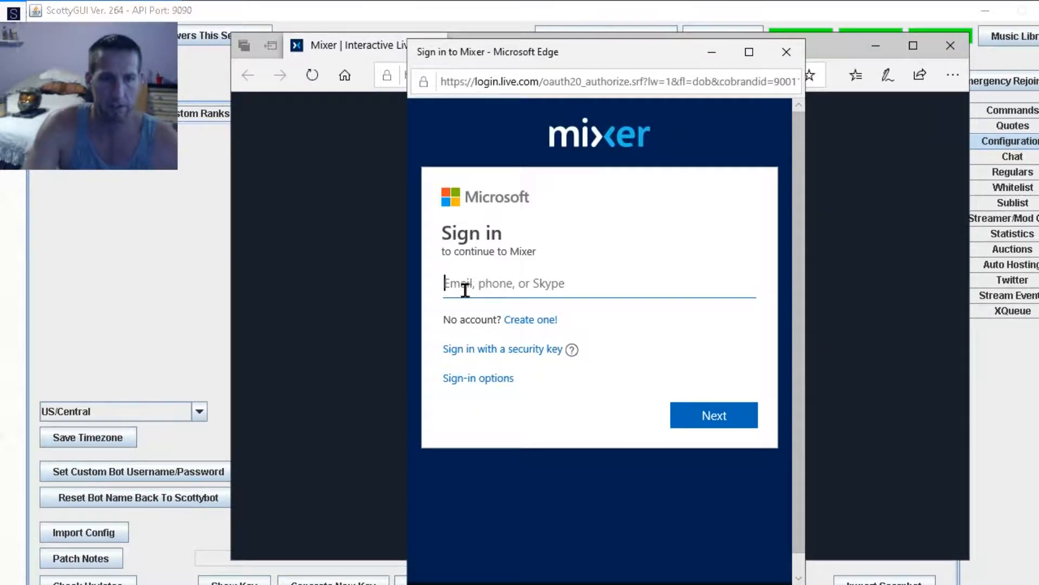
pyautogui.write('i')
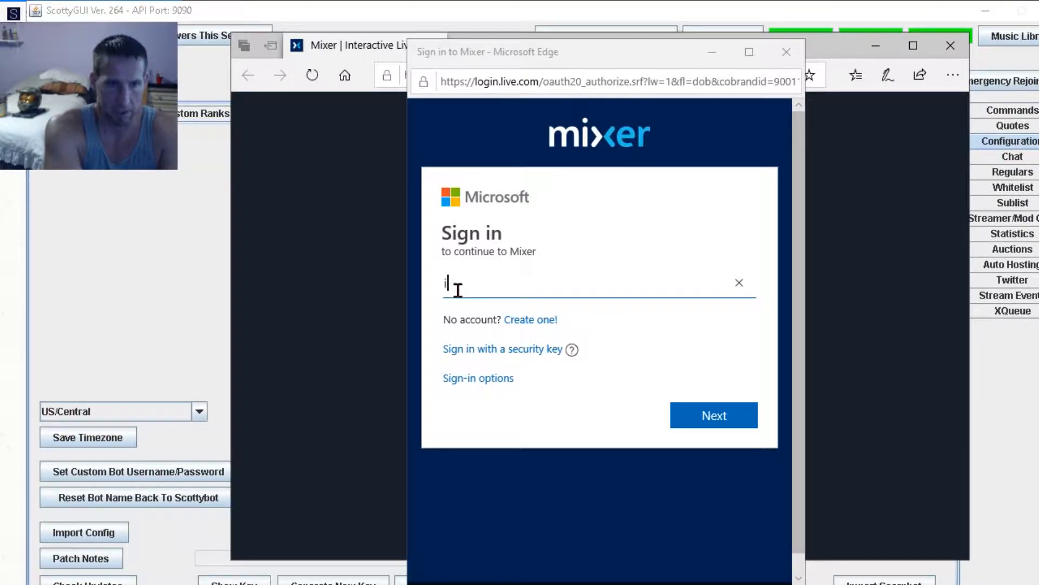
pyautogui.write('saac')
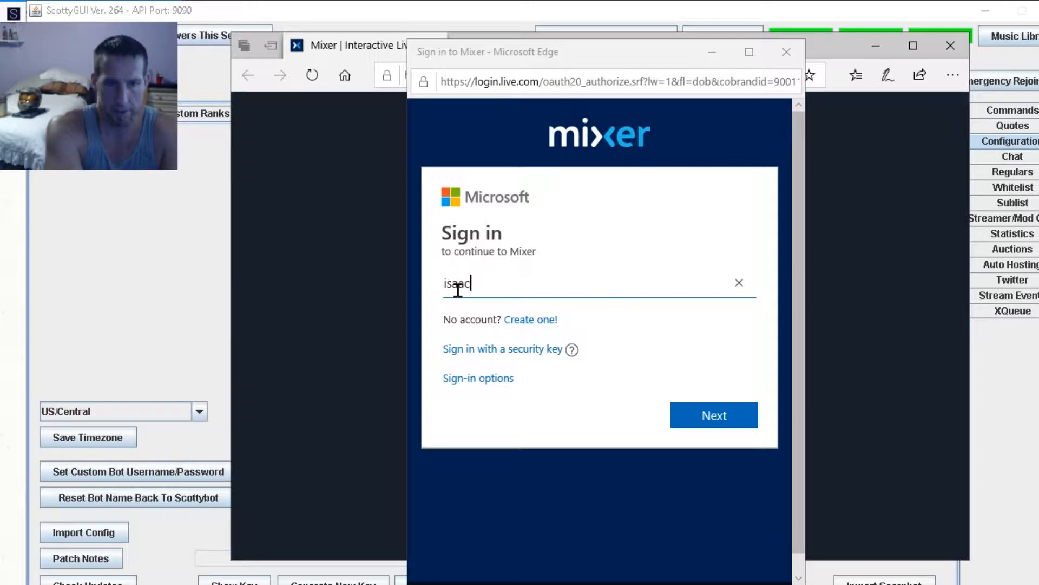
pyautogui.write('.inspire')
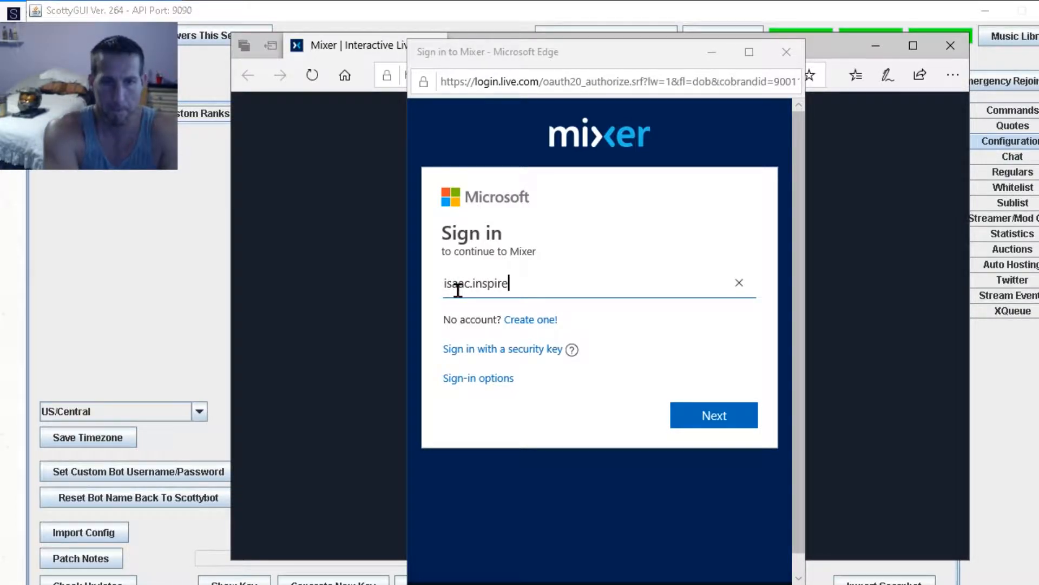
pyautogui.write('.gmail')
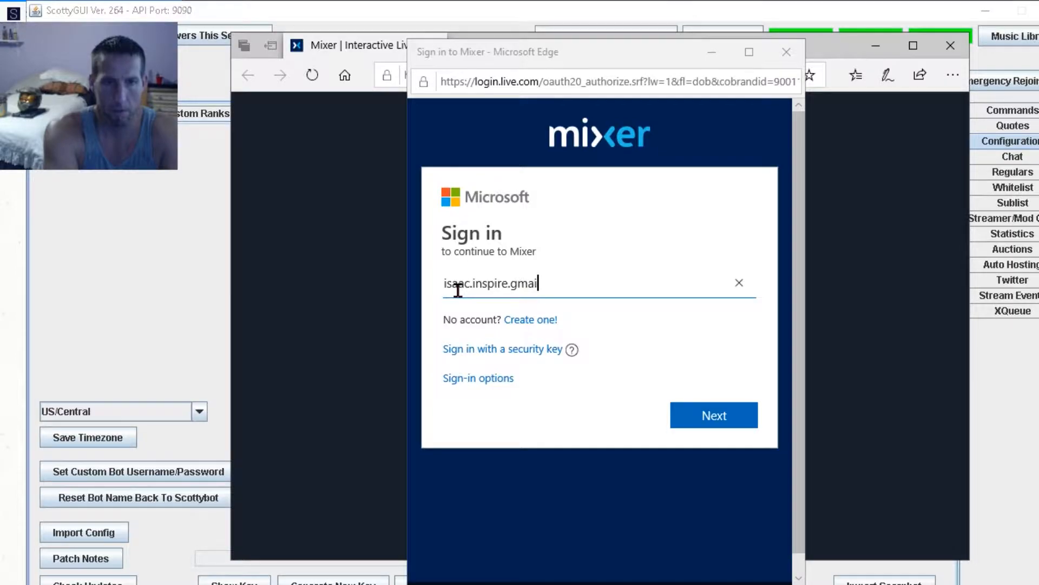
pyautogui.write('.com')
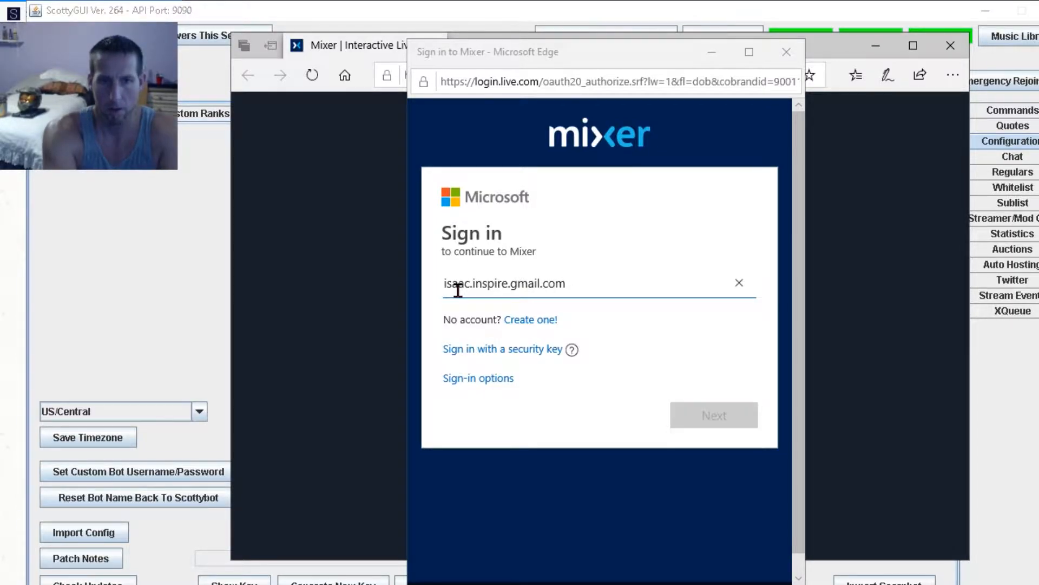
pyautogui.click(713, 415)
pyautogui.write('@')
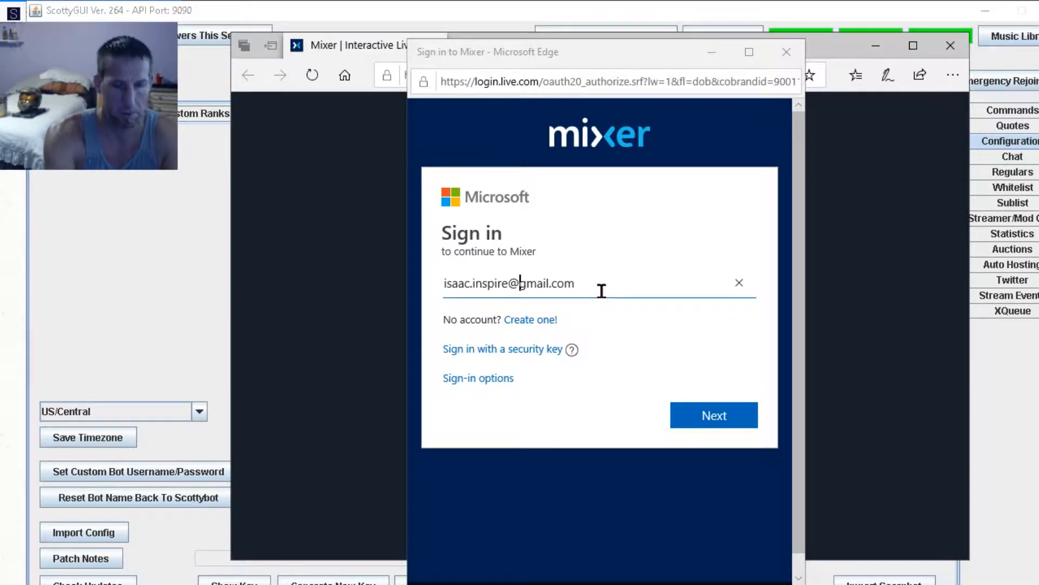
# - Continue to the password step and submit the bot account's password
pyautogui.click(714, 415)
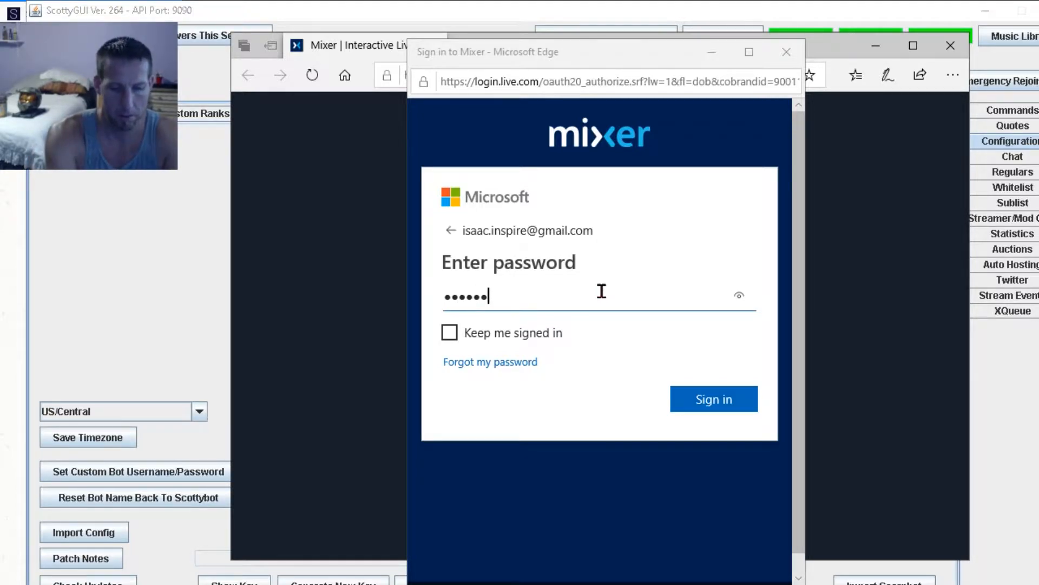
pyautogui.click(714, 398)
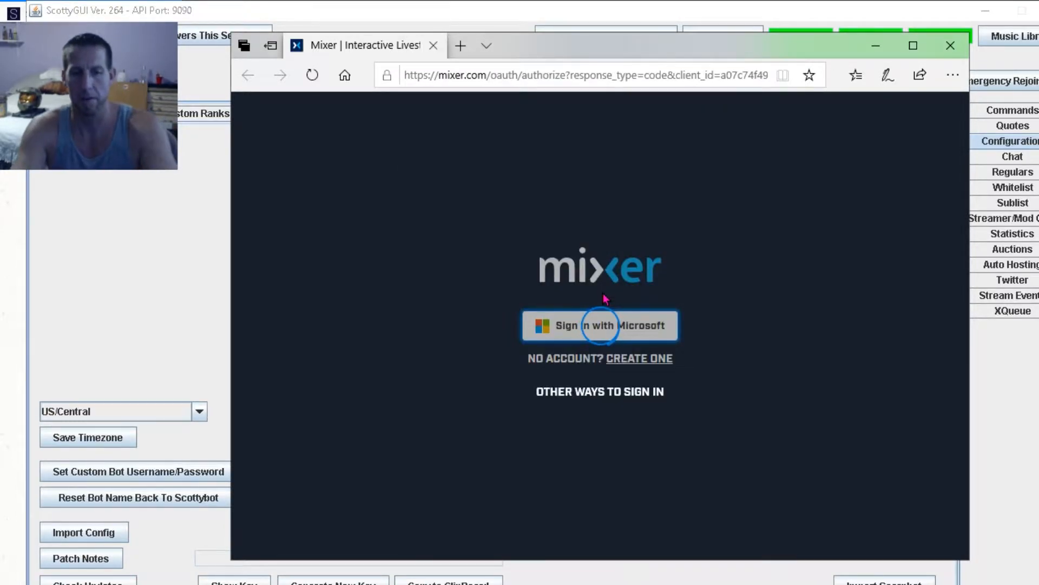
# - Approve Scottybot's permissions for BBQ_CHICKEN and close the OAuth success browser
pyautogui.click(599, 326)
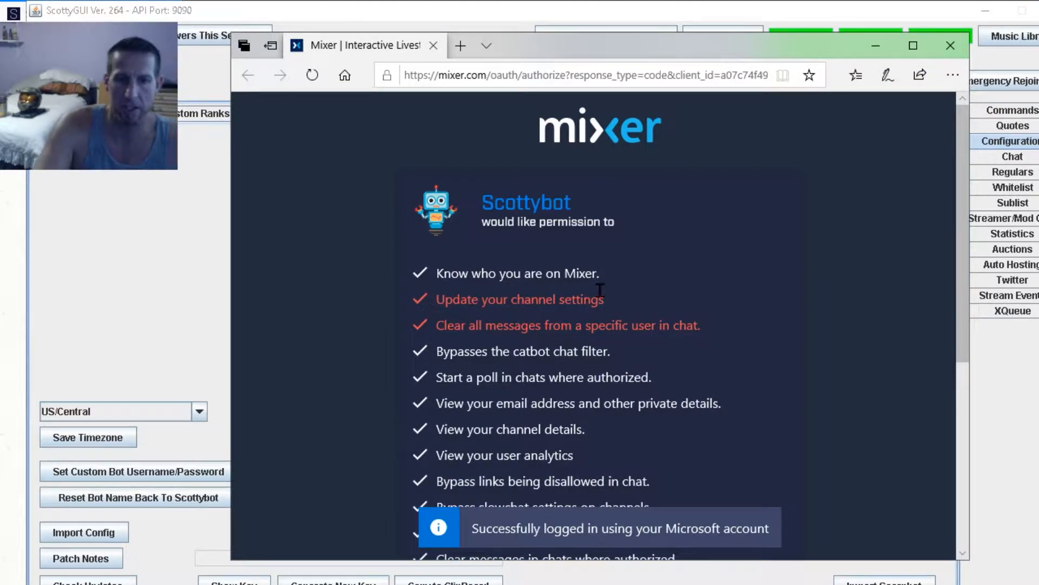
pyautogui.scroll(-3)
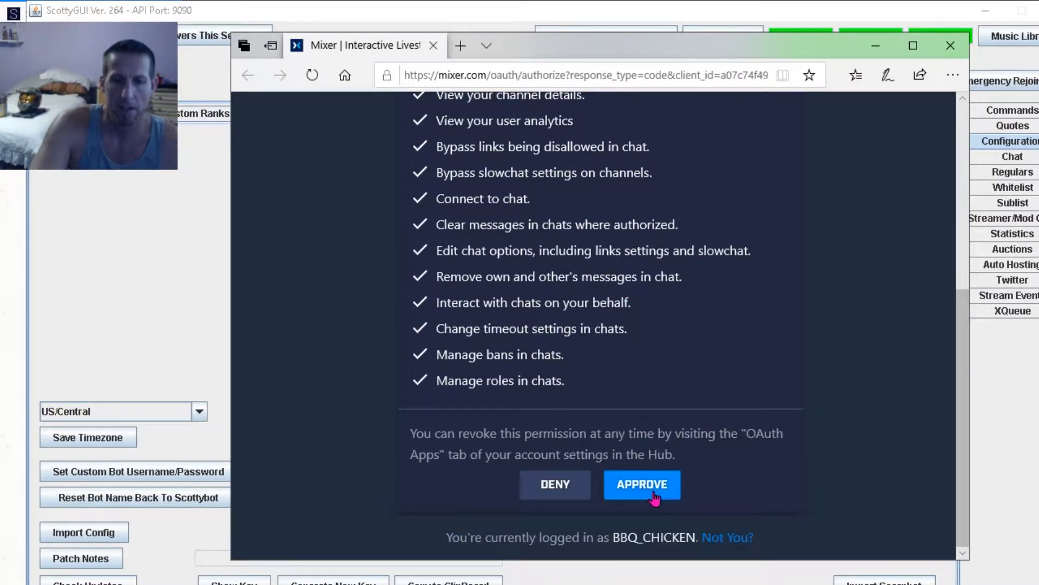
pyautogui.click(641, 484)
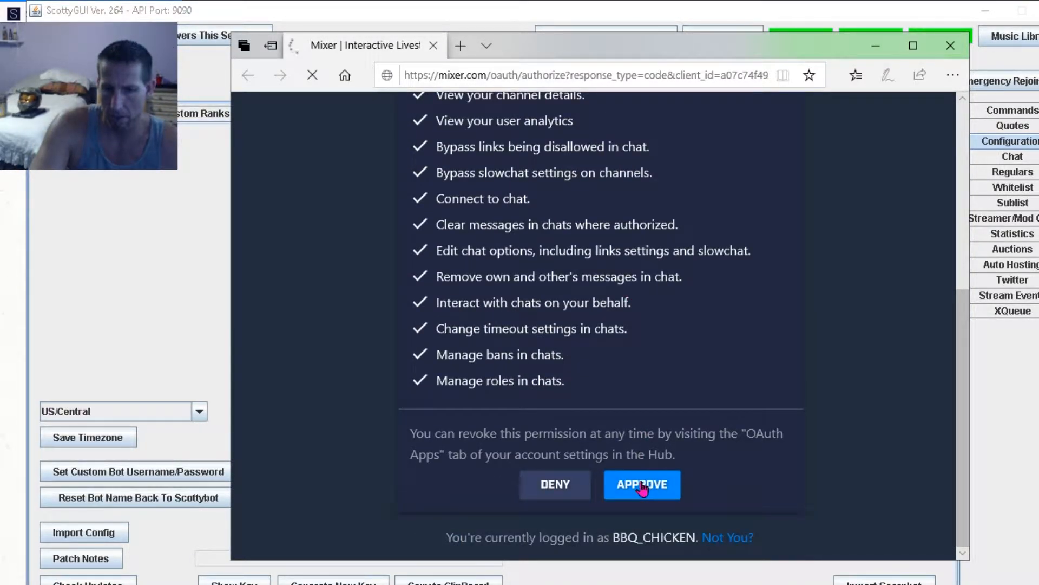
pyautogui.click(642, 485)
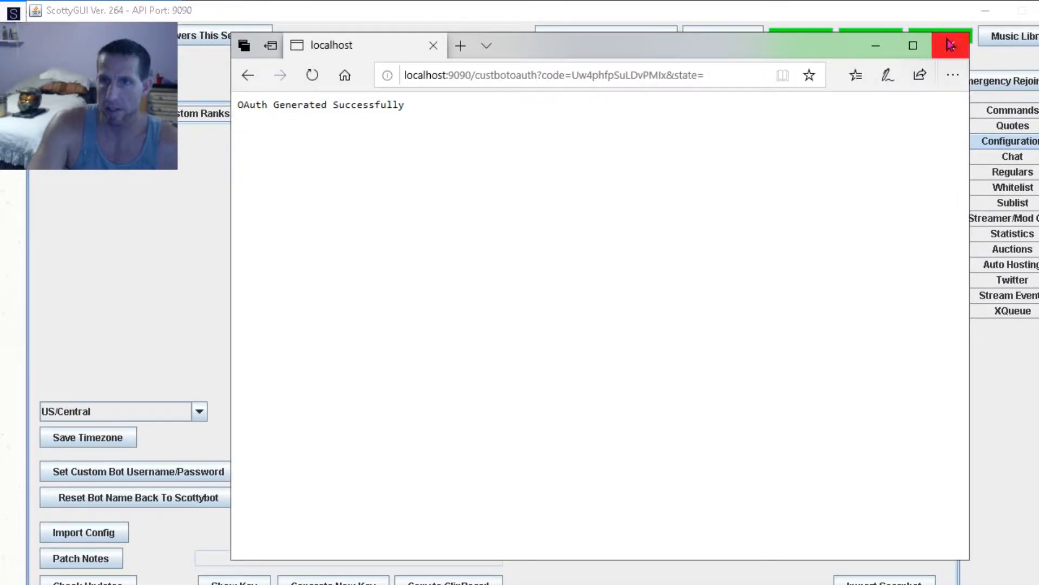
pyautogui.click(952, 46)
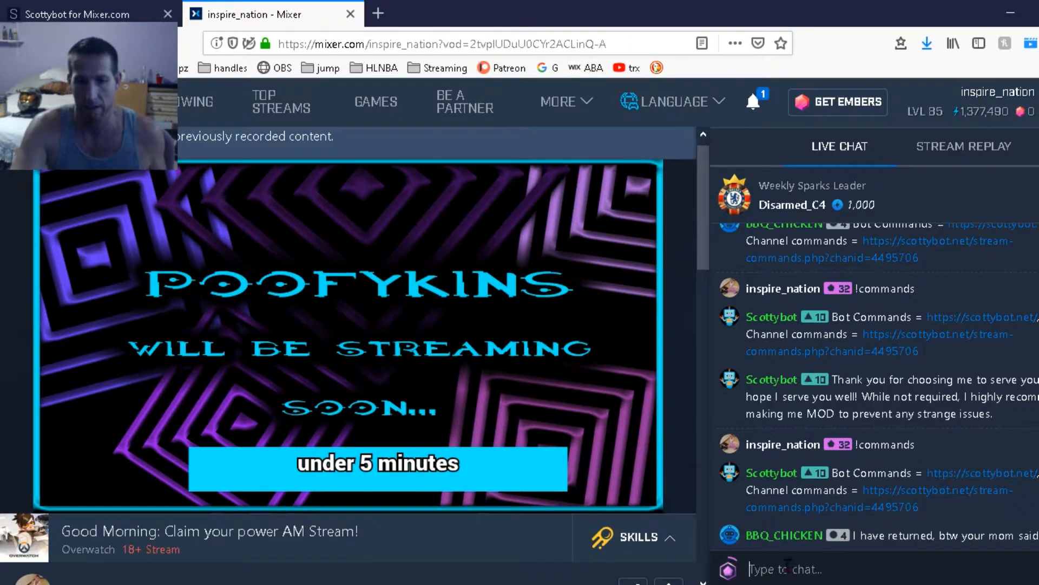
# - Send !commands in Mixer chat and confirm BBQ_CHICKEN replies with the Bot Commands link
pyautogui.write('!c')
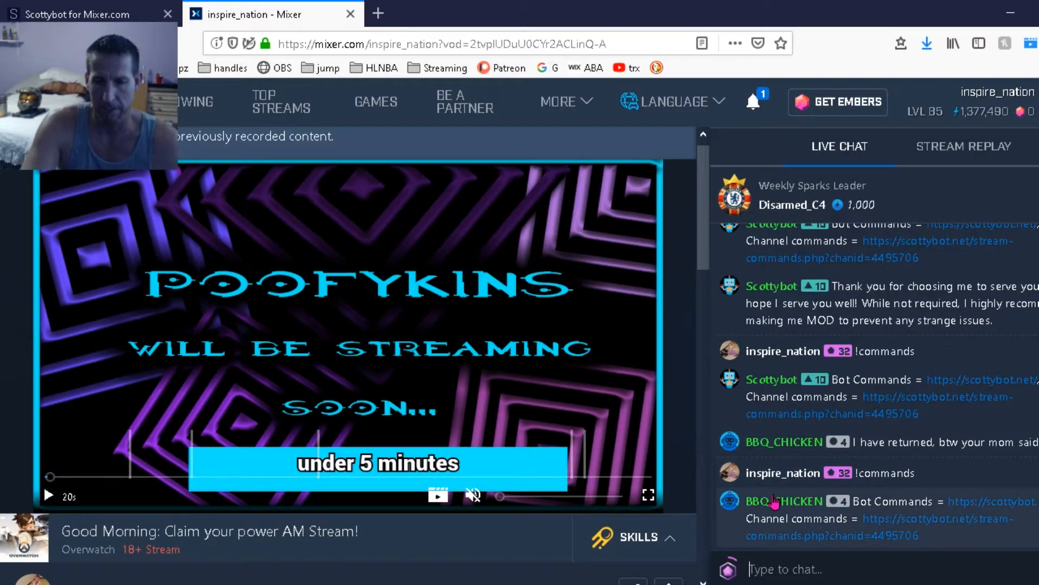
pyautogui.click(783, 500)
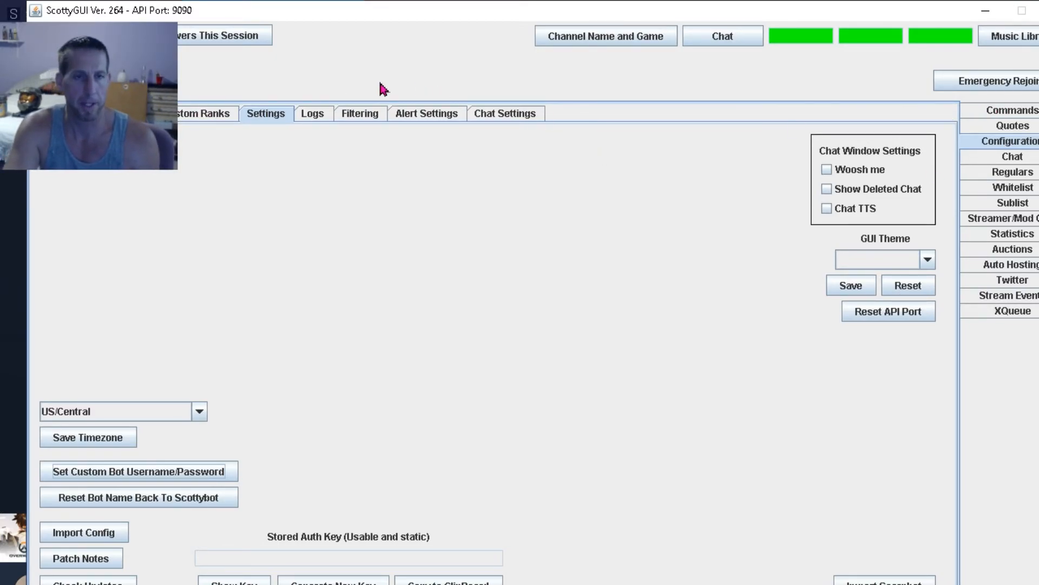
pyautogui.moveTo(765, 128)
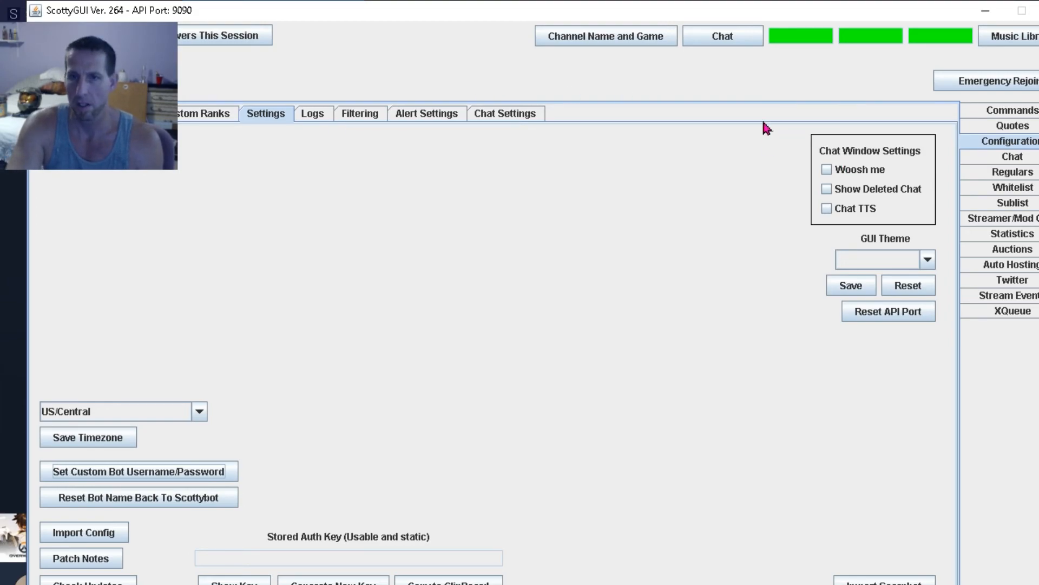
pyautogui.moveTo(713, 34)
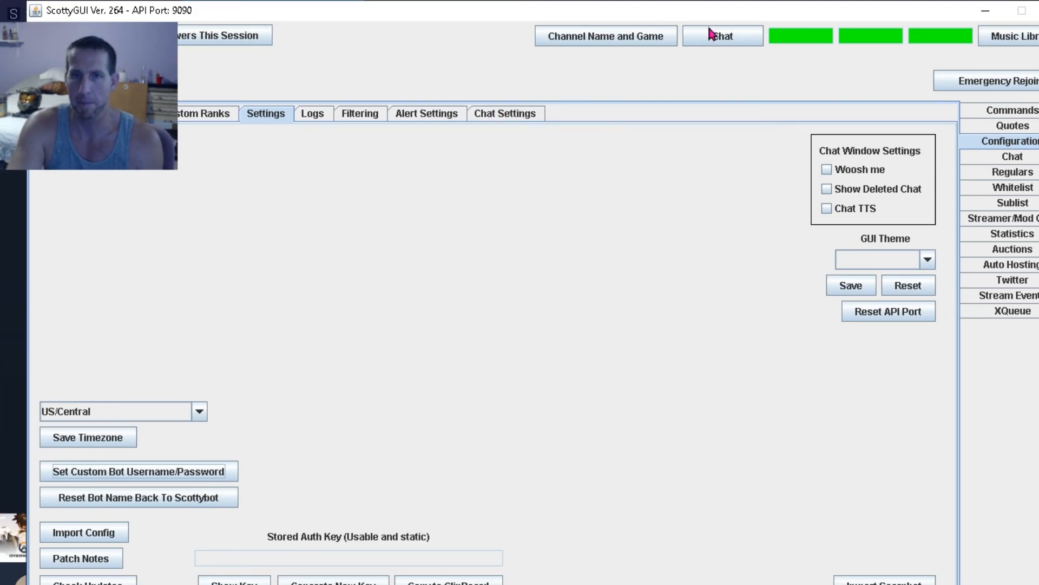